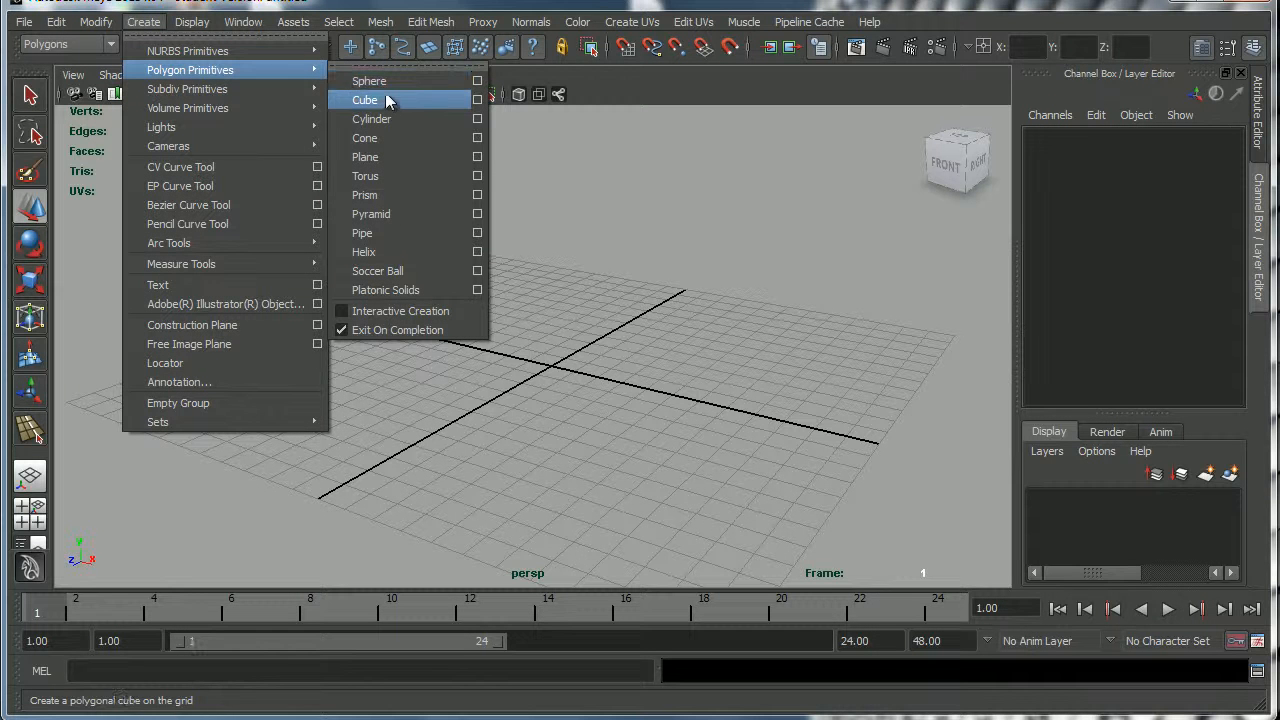
pyautogui.moveTo(478, 100)
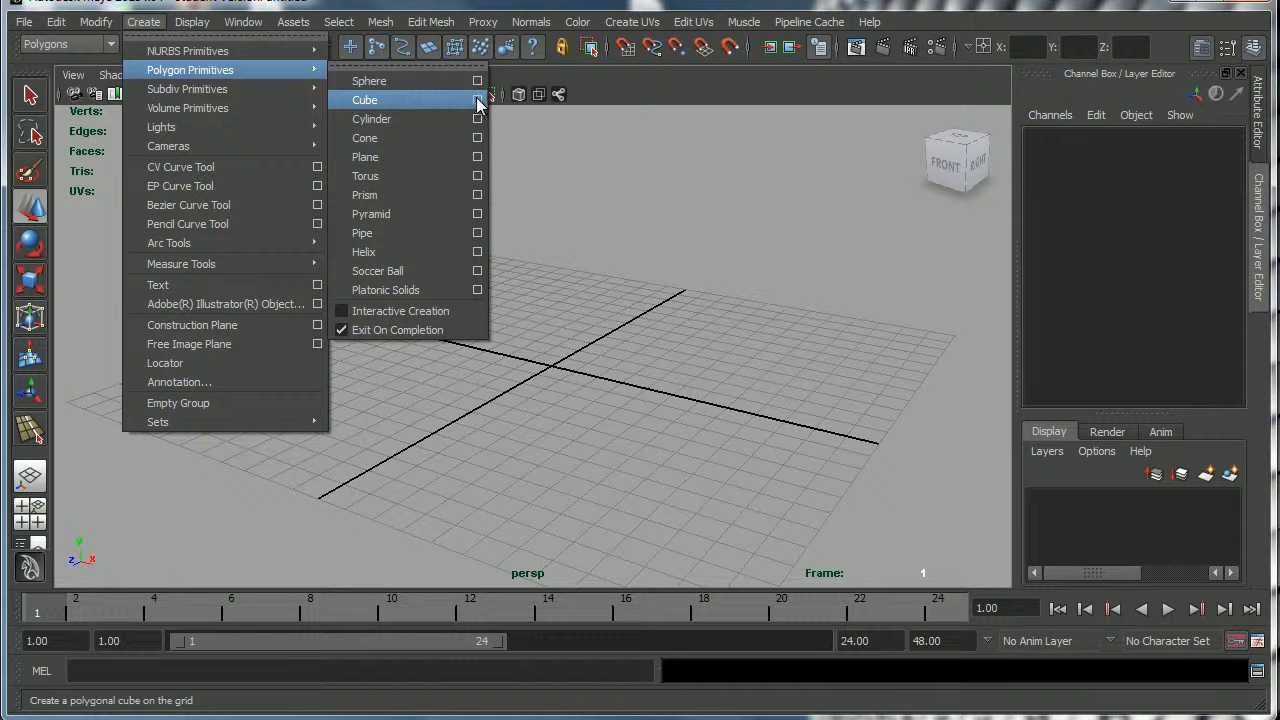
# Reset the Polygon Cube options to defaults and create a unit cube at the origin.
pyautogui.click(476, 100)
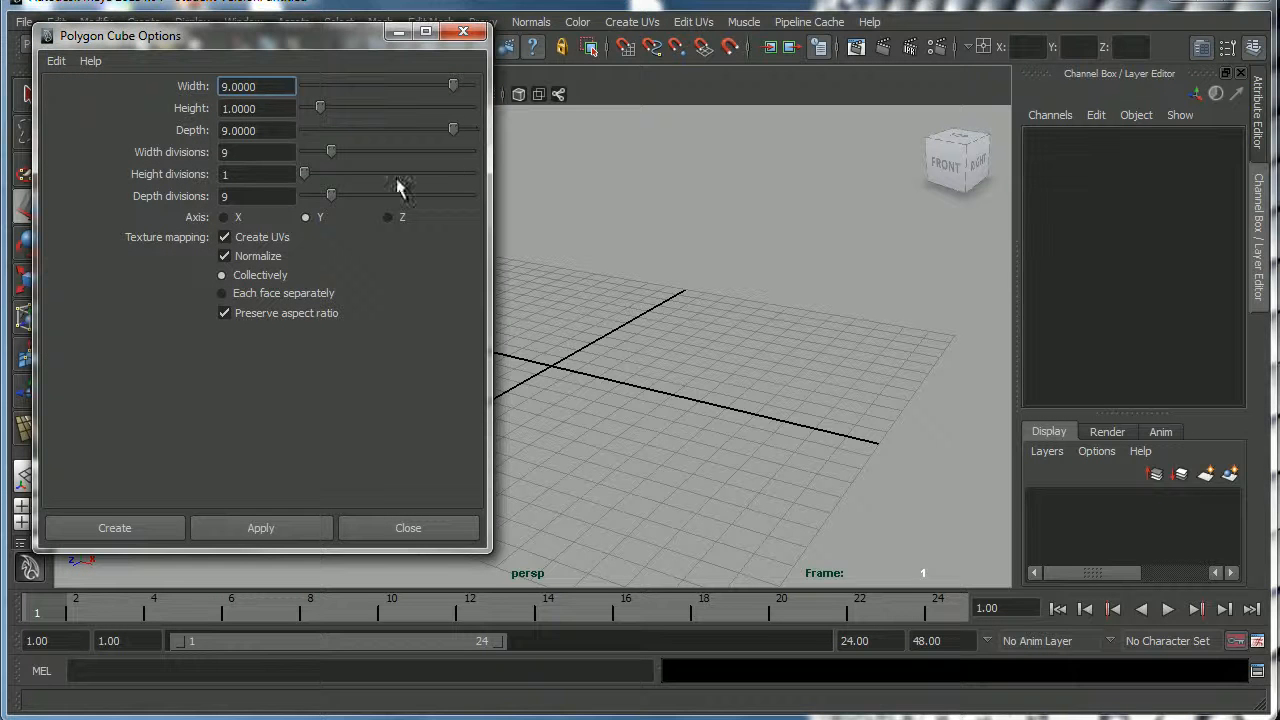
pyautogui.click(56, 60)
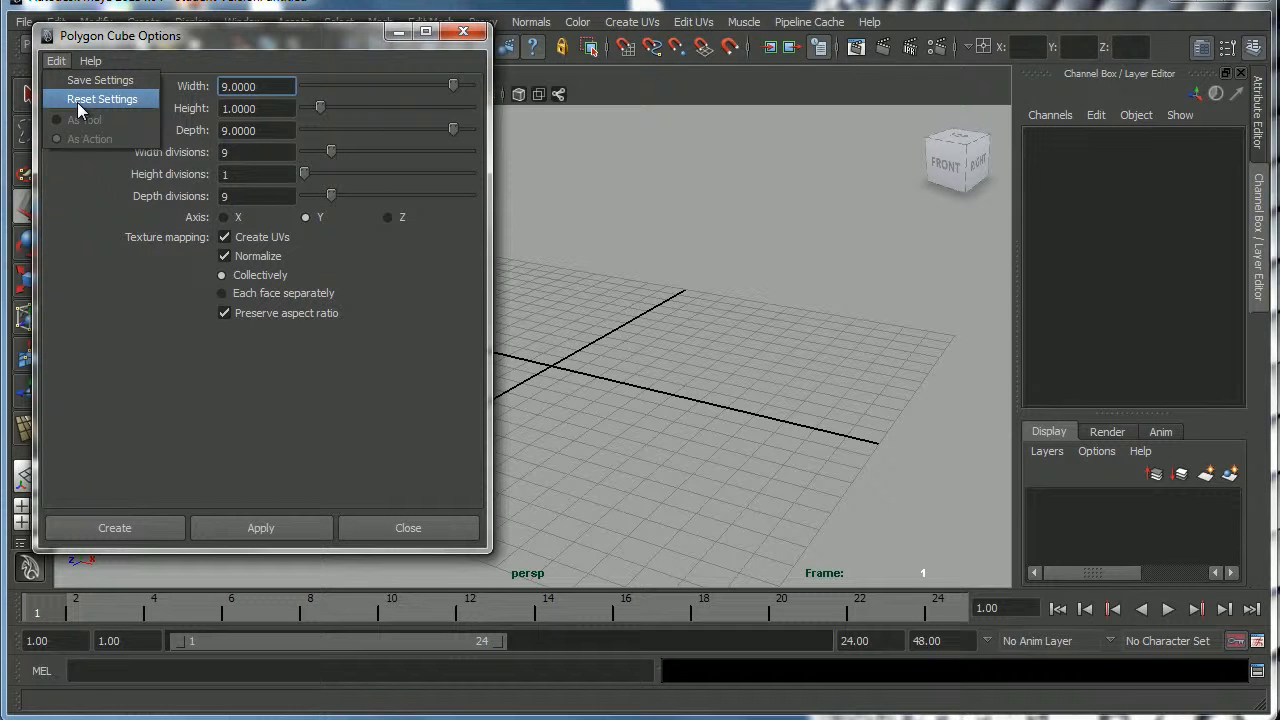
pyautogui.click(100, 100)
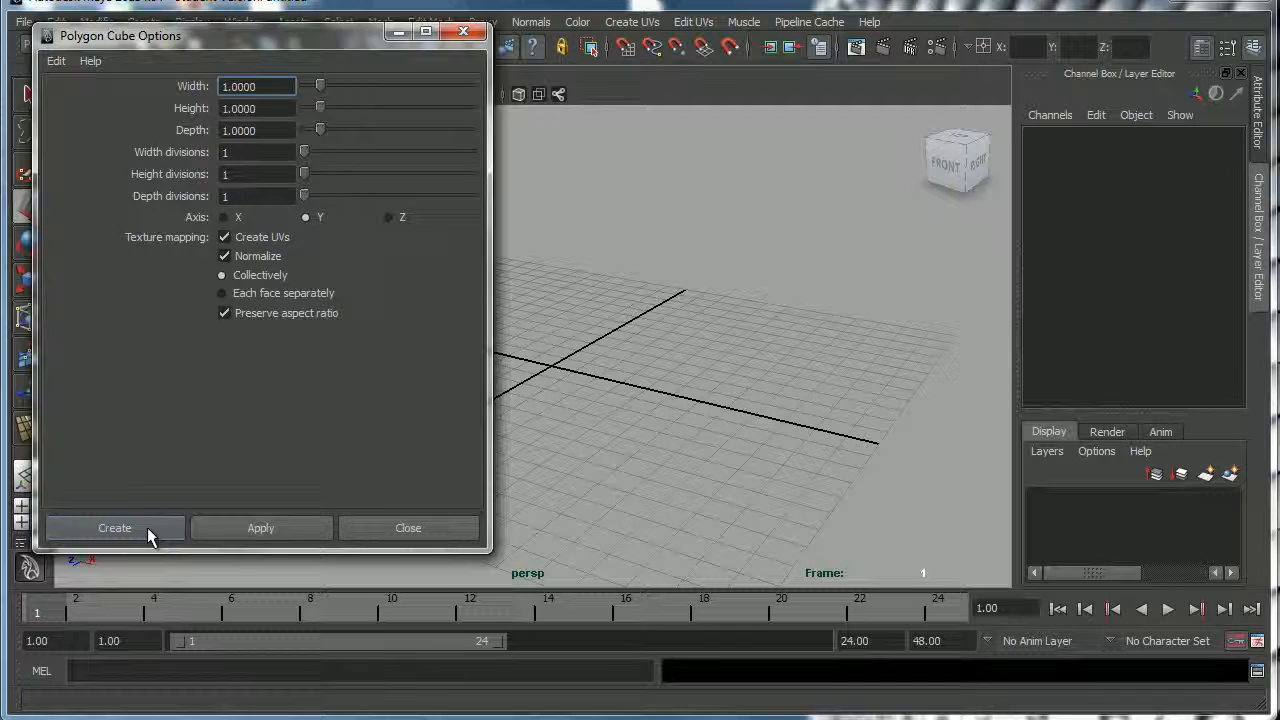
pyautogui.click(114, 528)
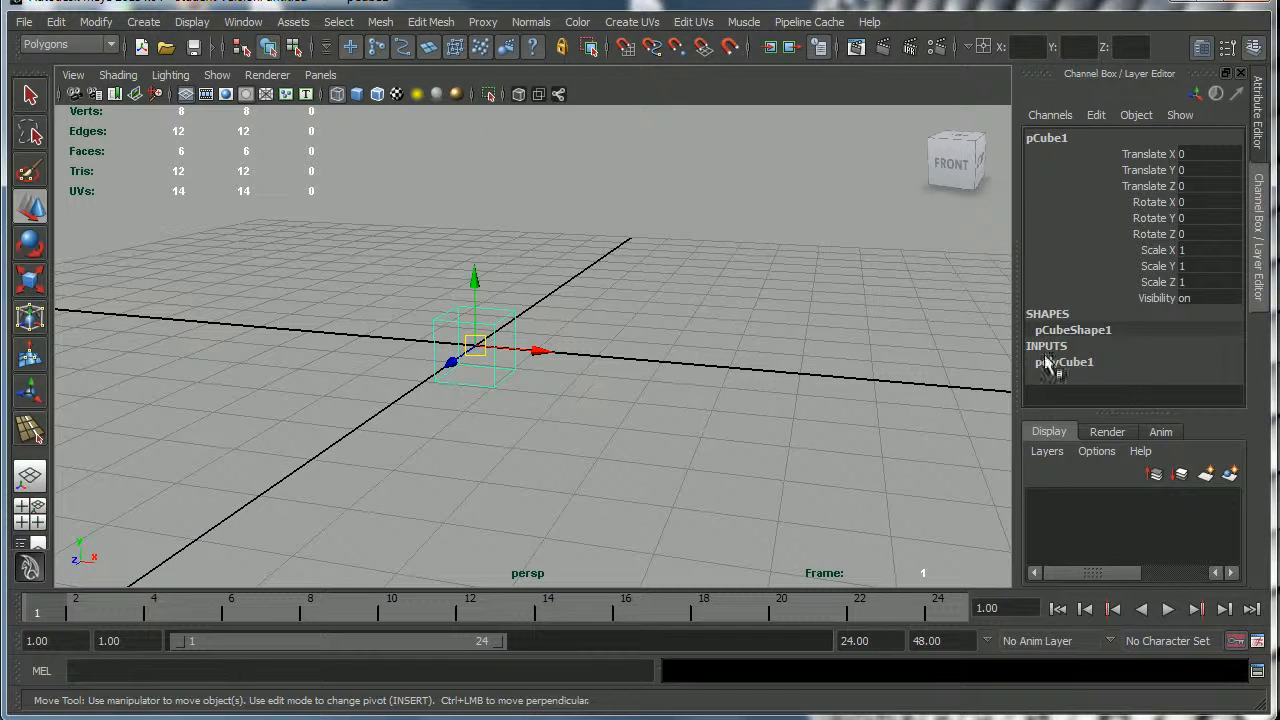
# Set polyCube1 to 10 units in Width, Height and Depth with 5 subdivisions on each axis.
pyautogui.click(1064, 360)
pyautogui.write('10')
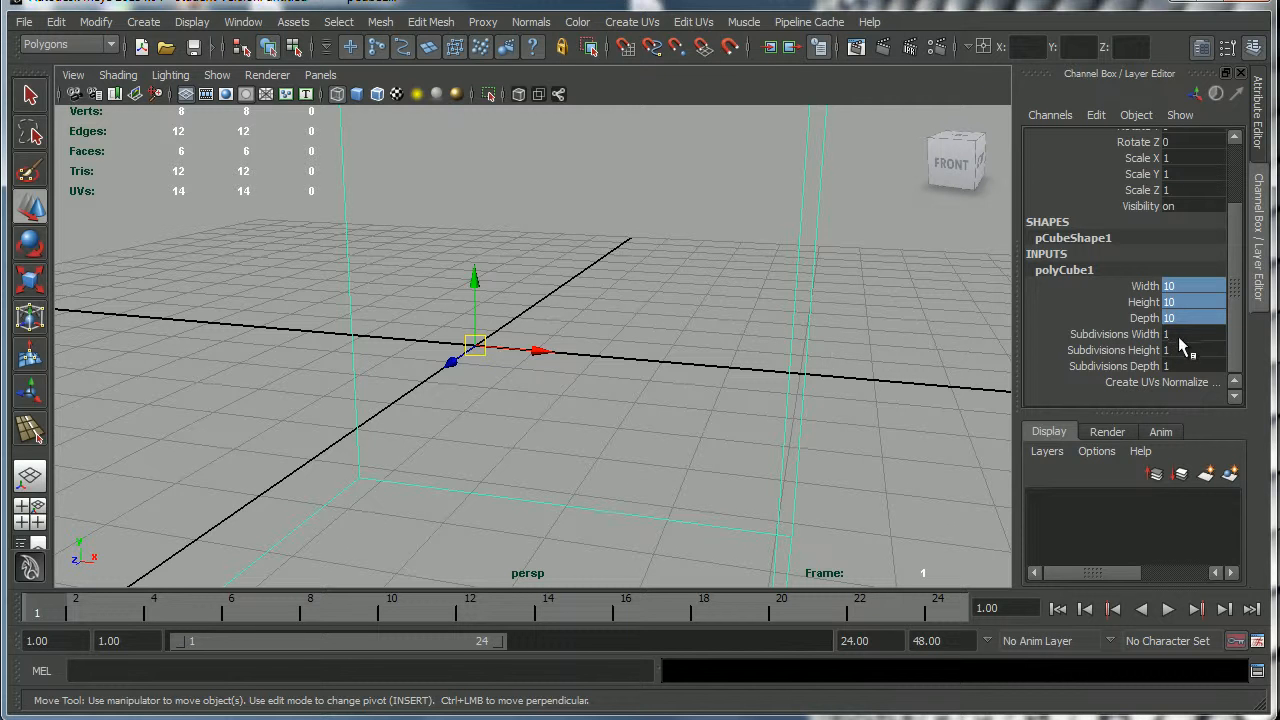
pyautogui.click(1190, 364)
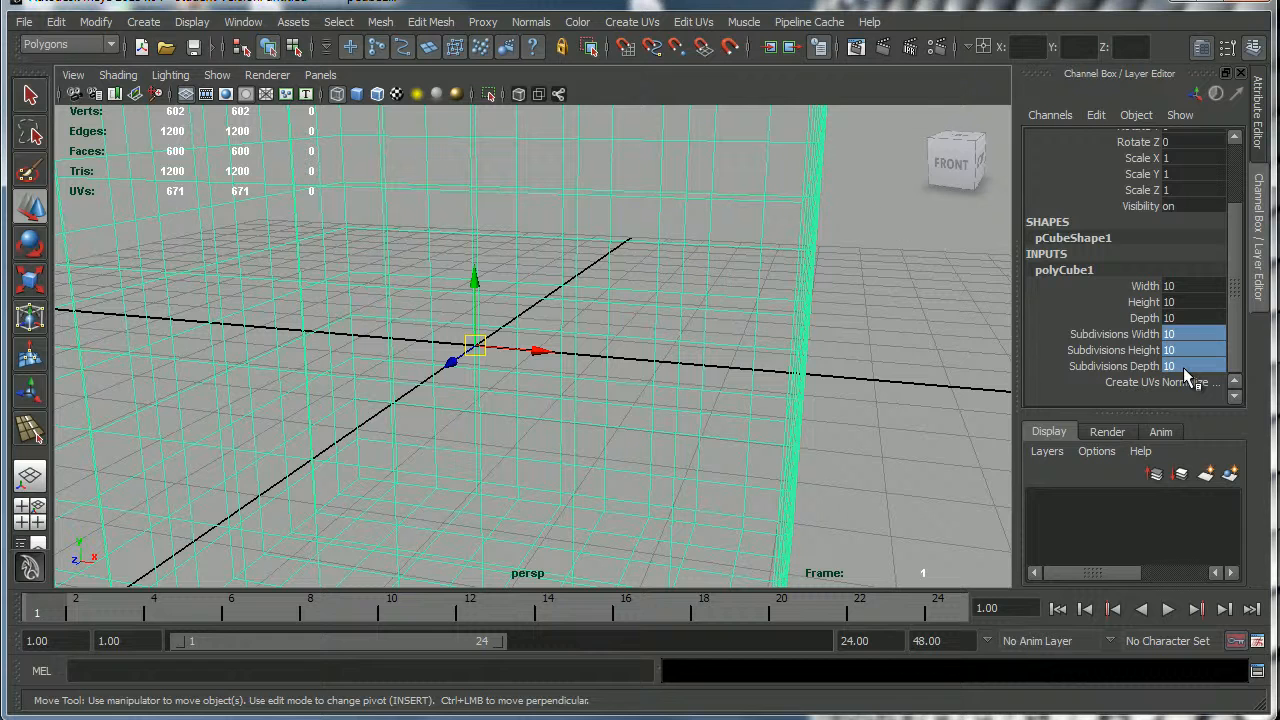
pyautogui.click(1184, 366)
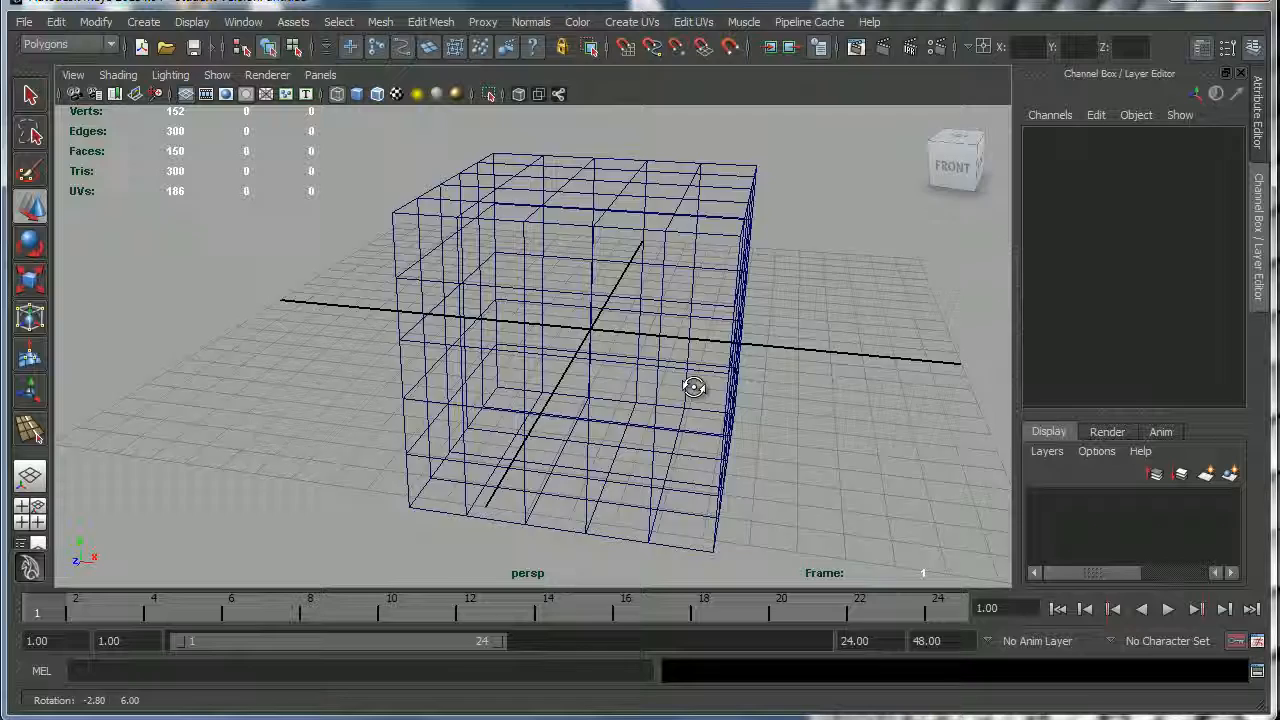
# Raise the cube about 5.1 units in Y so it rests on the ground grid.
pyautogui.moveTo(692, 388); pyautogui.dragTo(644, 420)
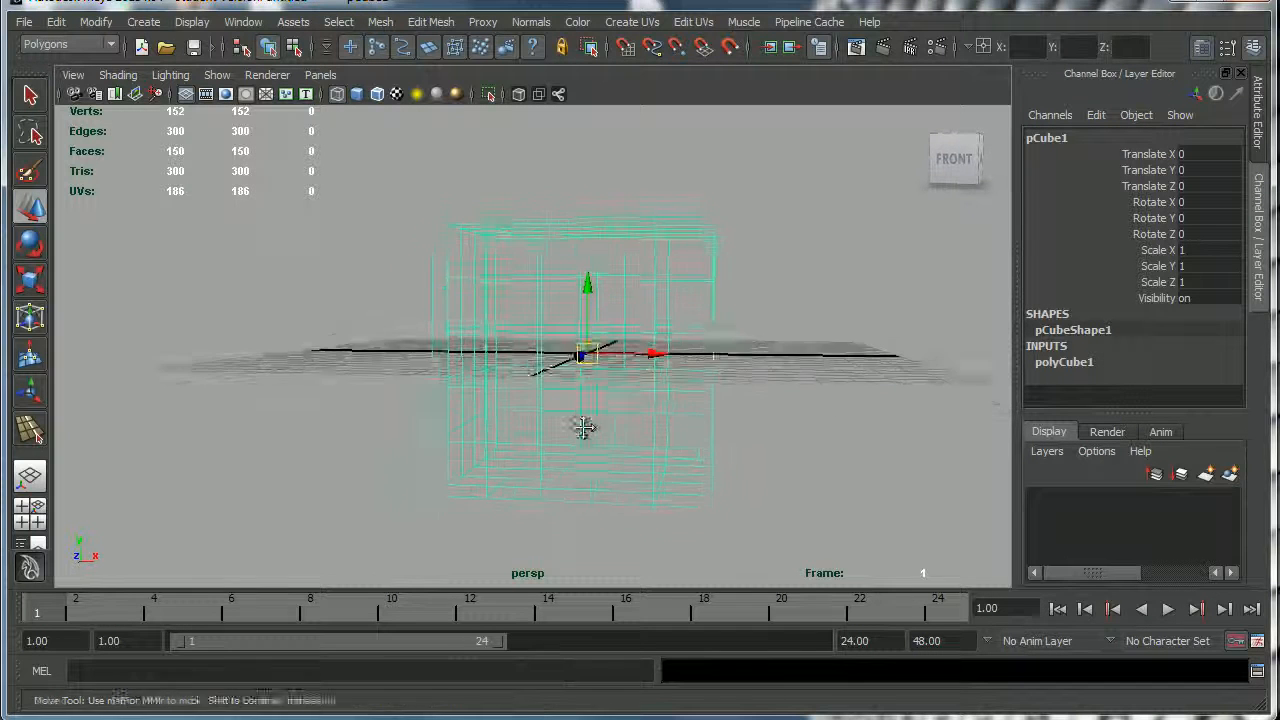
pyautogui.moveTo(588, 284); pyautogui.dragTo(616, 156)
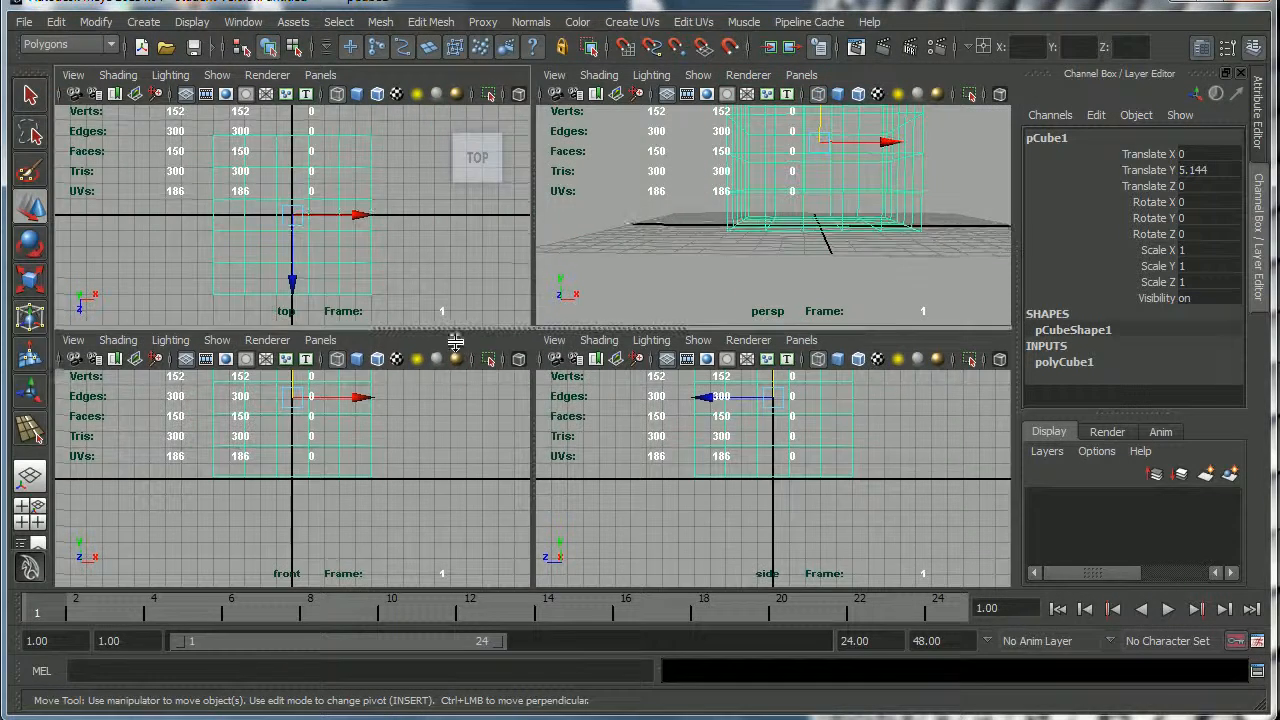
# Make the top-left panel a side view and edit Translate Y to about 4.2 units.
pyautogui.click(320, 74)
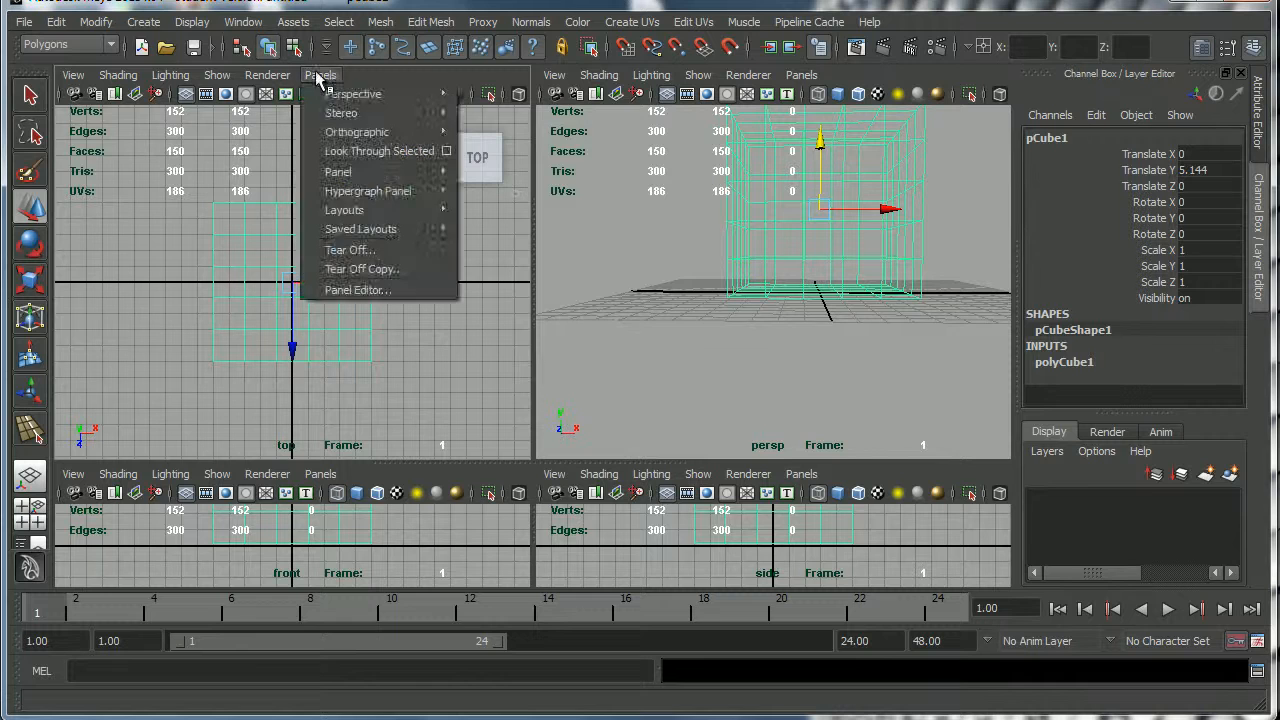
pyautogui.click(356, 132)
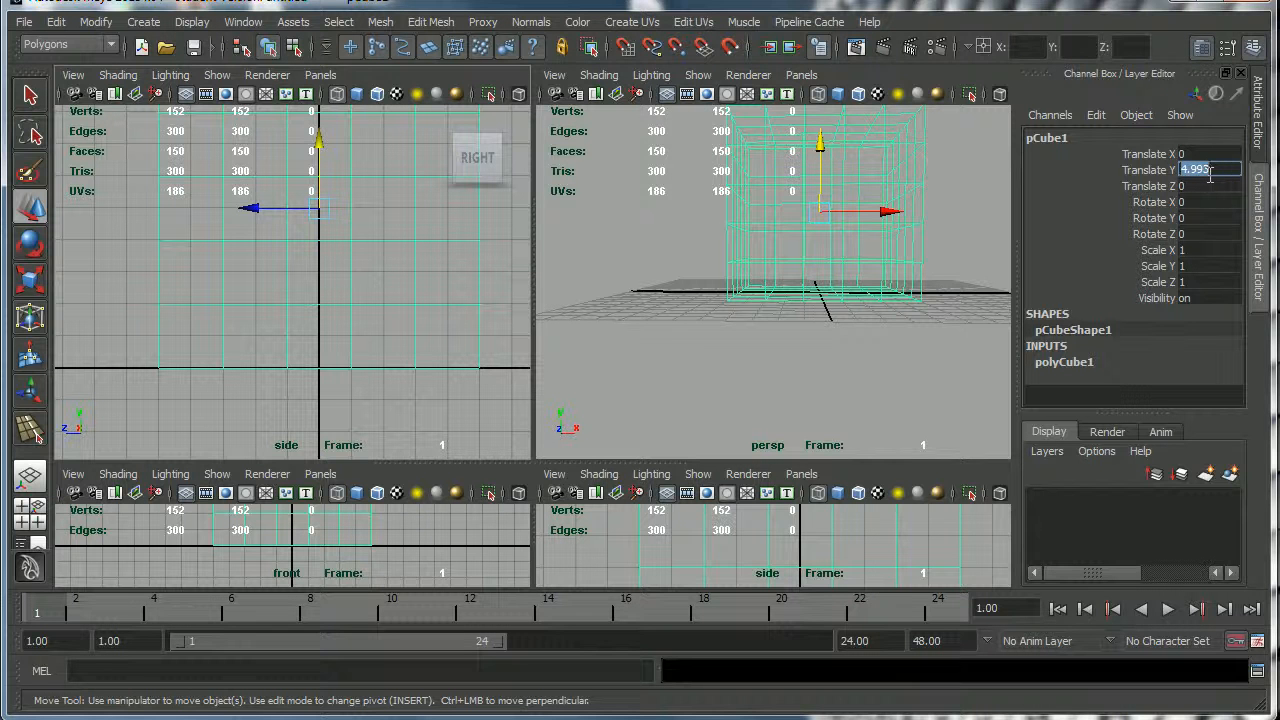
pyautogui.write('5')
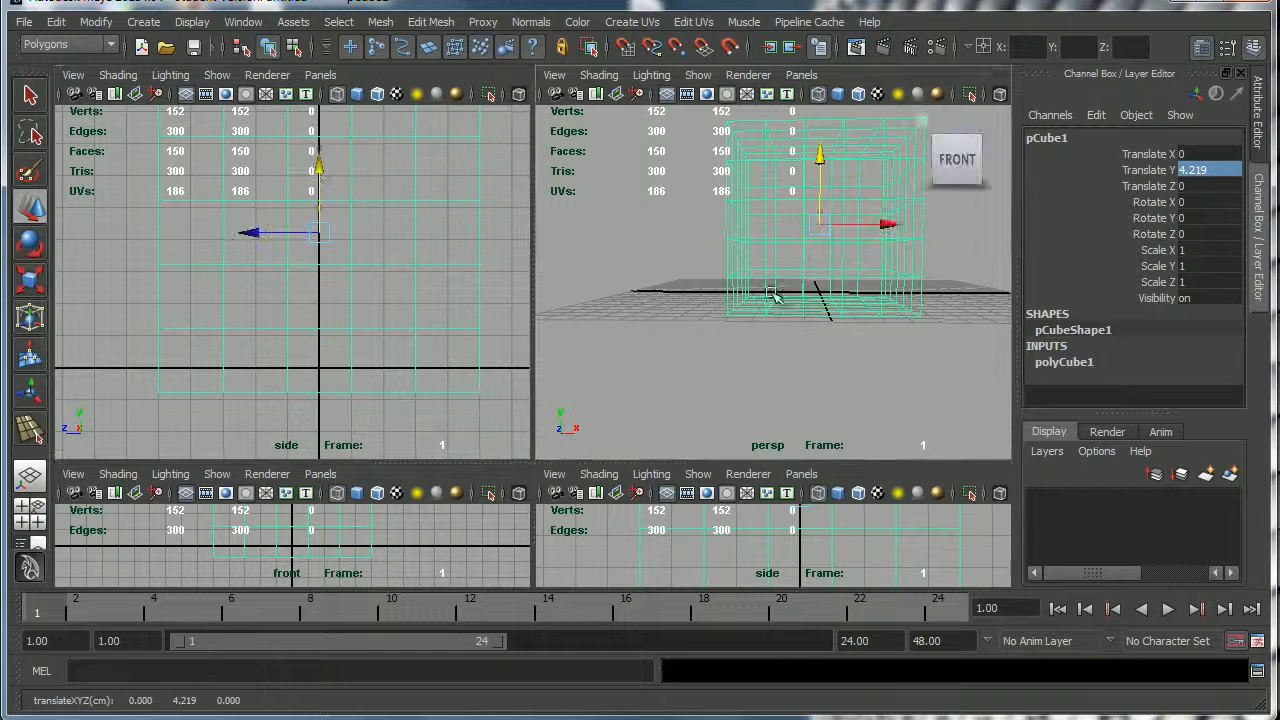
# Grid-snap the cube to exactly 5 units in Y and begin rotating it.
pyautogui.moveTo(776, 296); pyautogui.dragTo(762, 332)
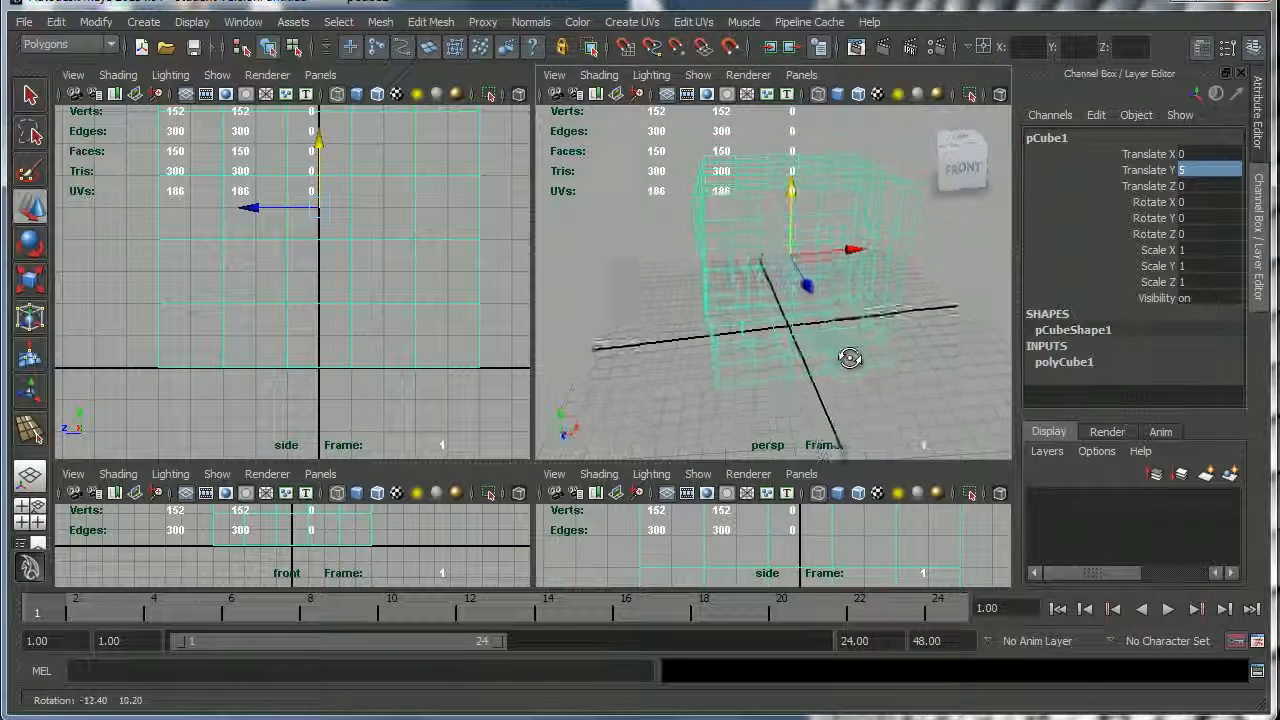
pyautogui.moveTo(850, 356); pyautogui.dragTo(804, 364)
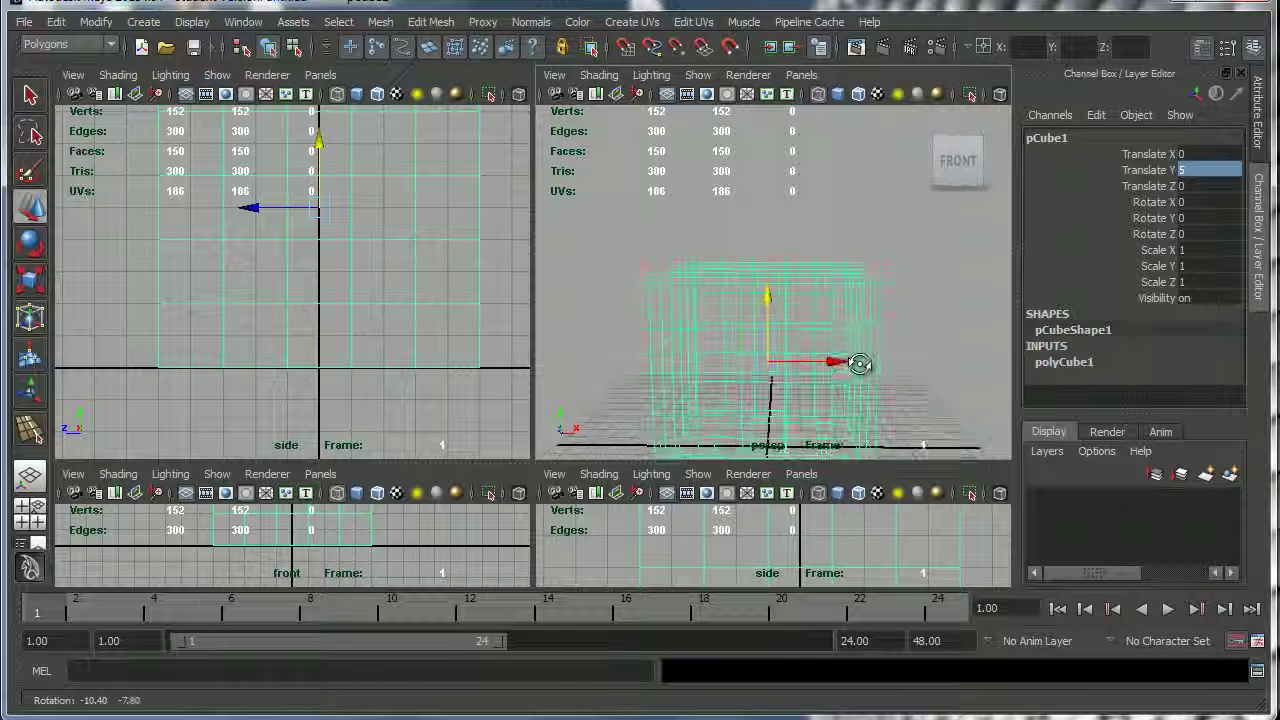
pyautogui.moveTo(836, 362); pyautogui.dragTo(784, 280)
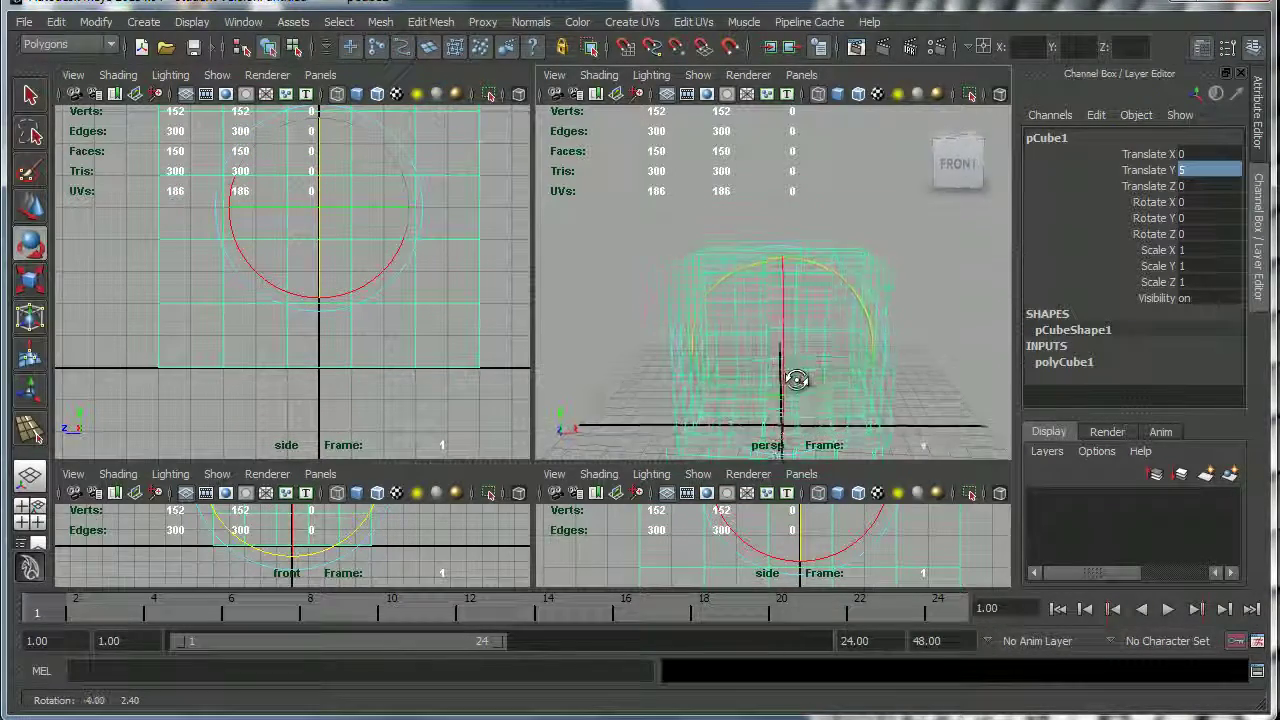
pyautogui.moveTo(796, 380); pyautogui.dragTo(784, 374)
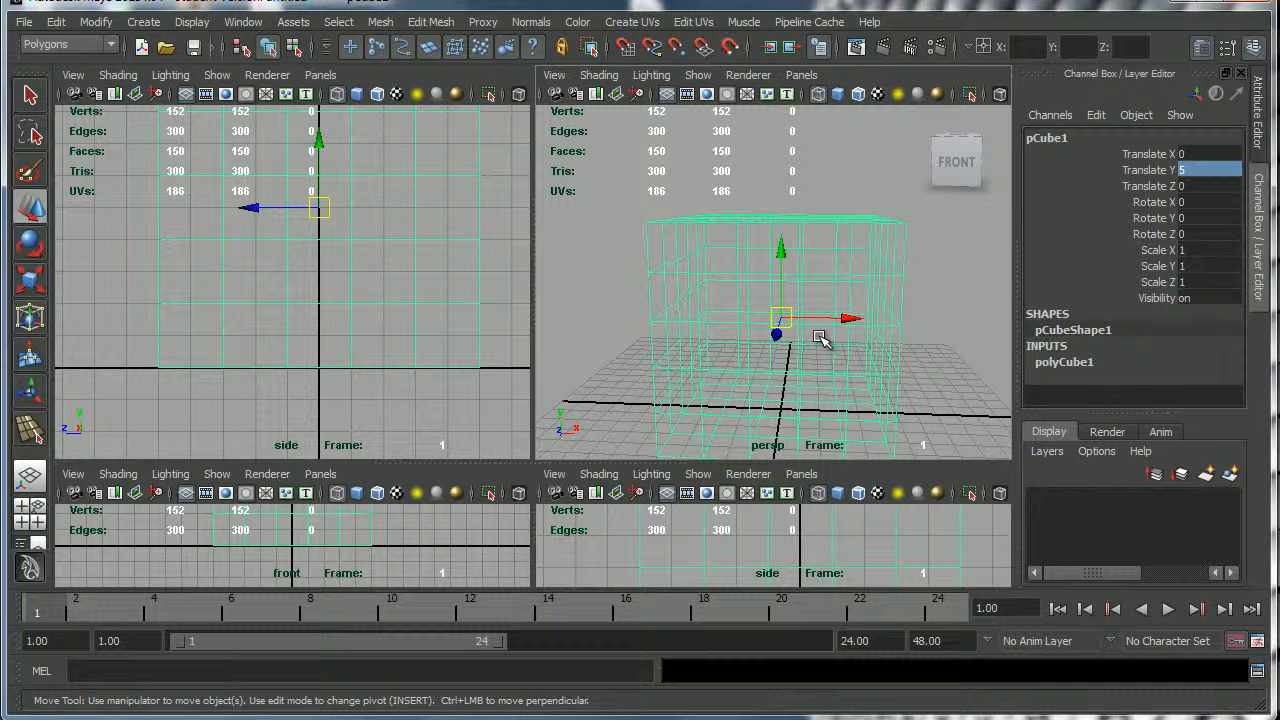
# Move the pivot to the top of the cube and test-rotate around it.
pyautogui.press('insert')
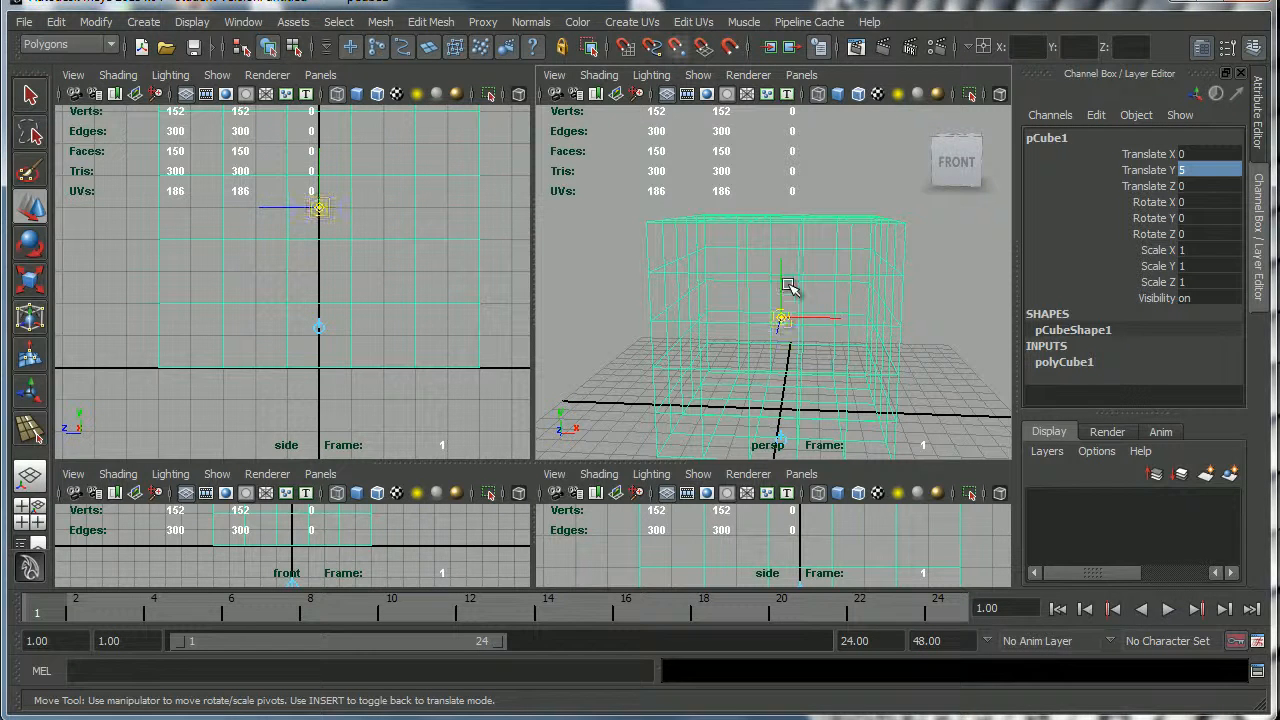
pyautogui.moveTo(784, 316); pyautogui.dragTo(784, 256)
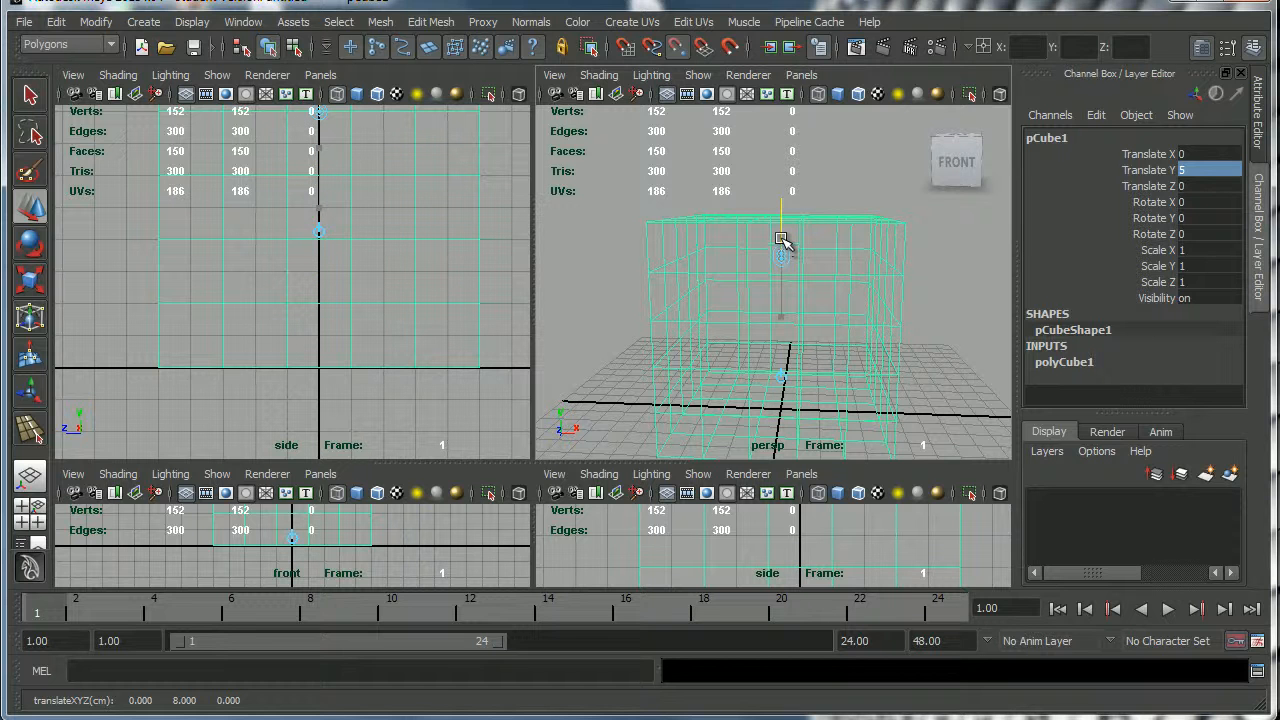
pyautogui.moveTo(780, 256); pyautogui.dragTo(780, 210)
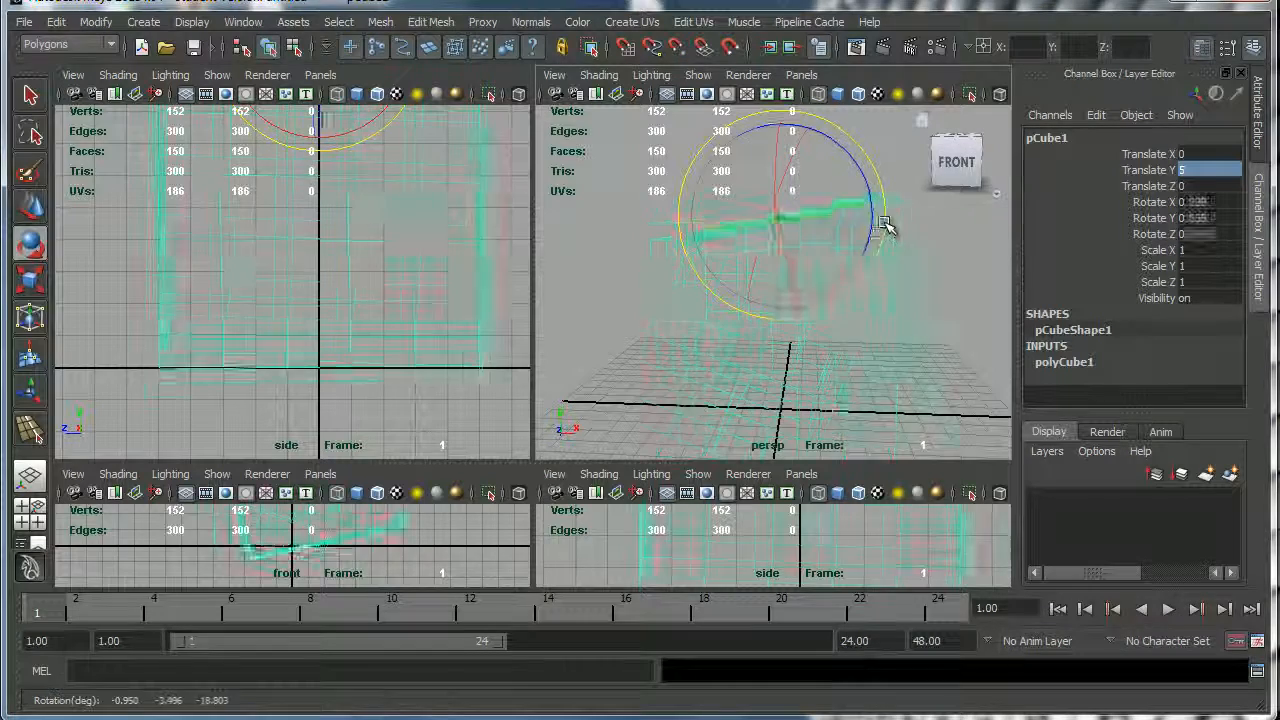
pyautogui.moveTo(880, 220); pyautogui.dragTo(880, 230)
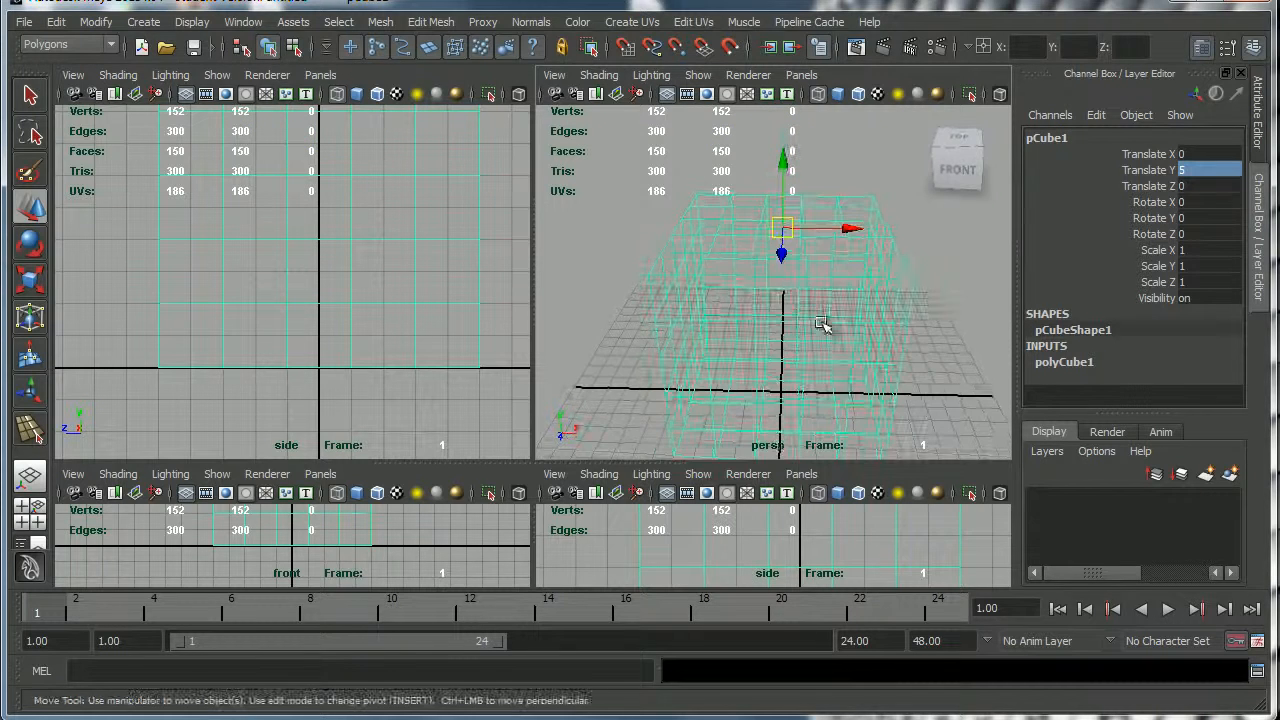
pyautogui.moveTo(780, 320); pyautogui.dragTo(790, 200)
pyautogui.write('-5')
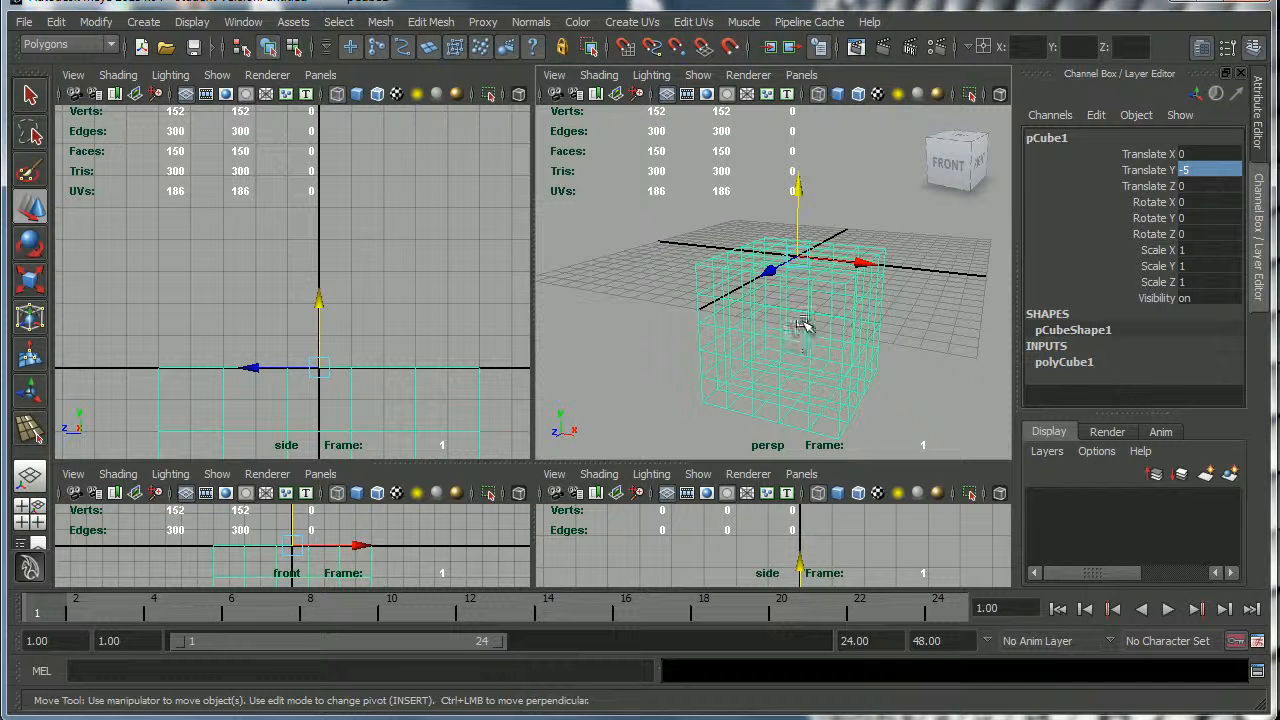
pyautogui.moveTo(808, 308)
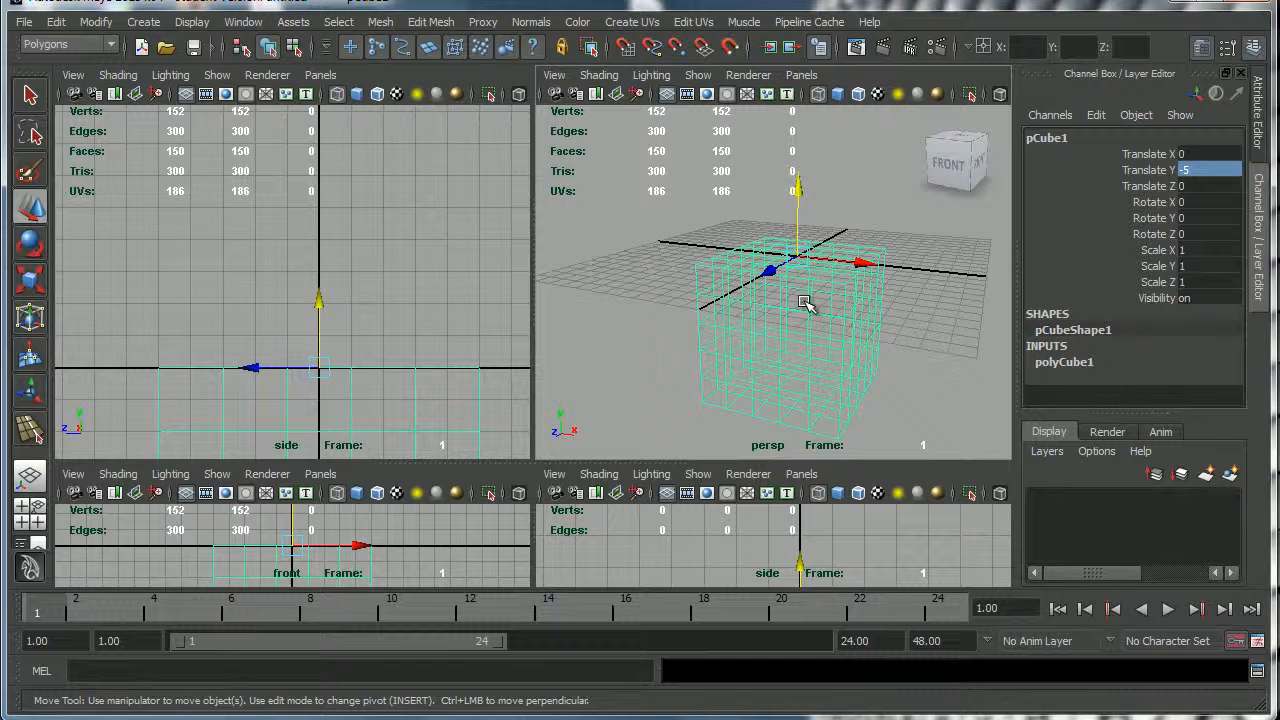
# Orbit the perspective view to inspect the cube hanging at Y -5.
pyautogui.moveTo(804, 300); pyautogui.dragTo(844, 308)
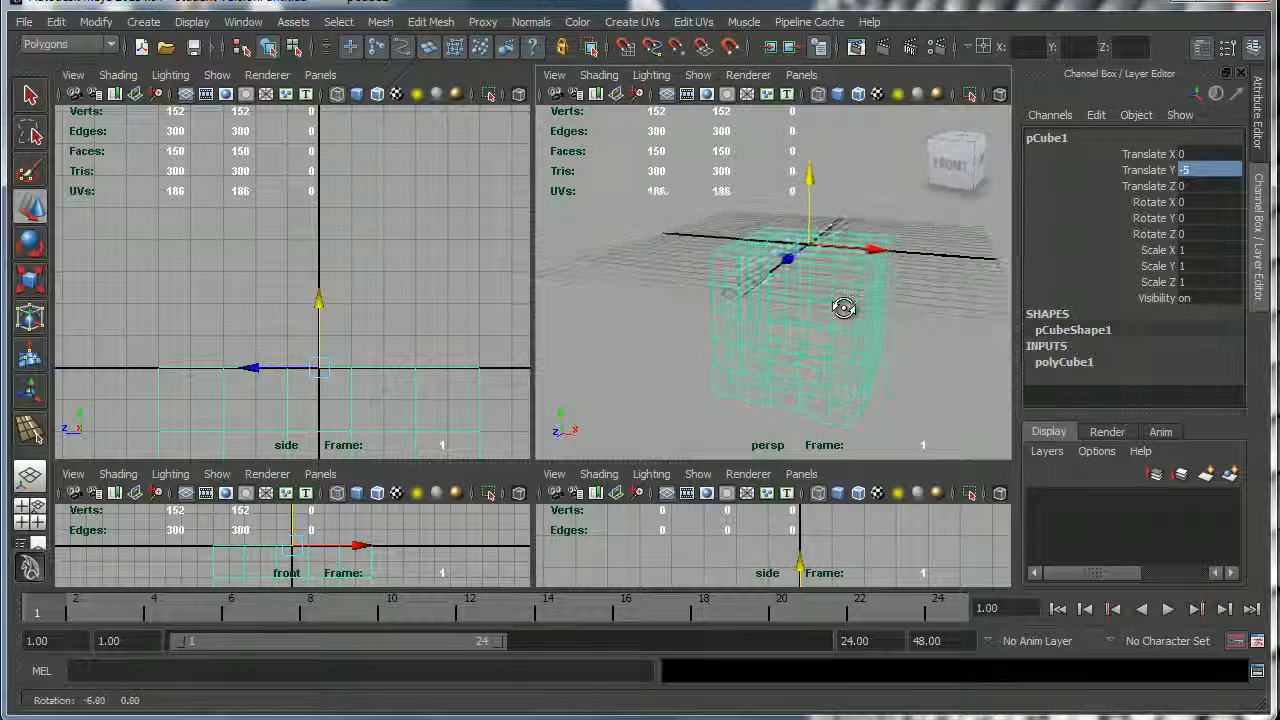
pyautogui.moveTo(844, 308); pyautogui.dragTo(822, 320)
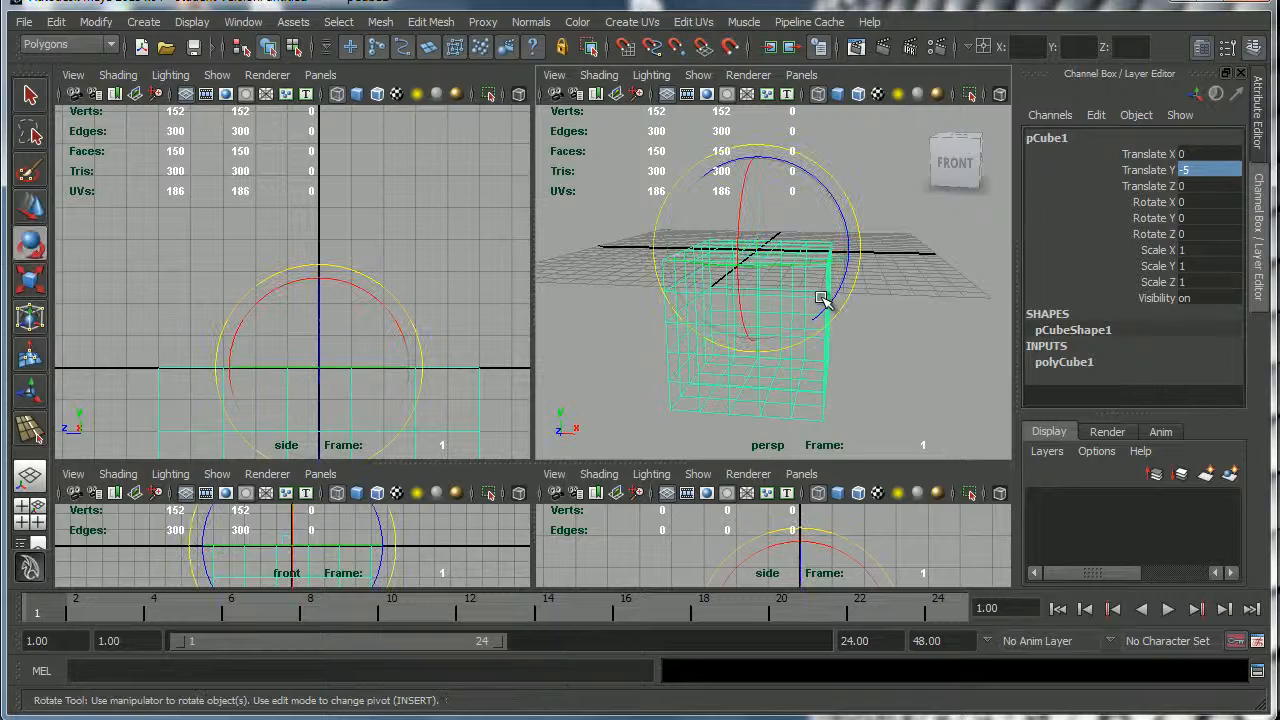
# Rotate the cube freely, then snap it to exactly 90 degrees around Z about its top pivot.
pyautogui.moveTo(820, 300); pyautogui.dragTo(856, 216)
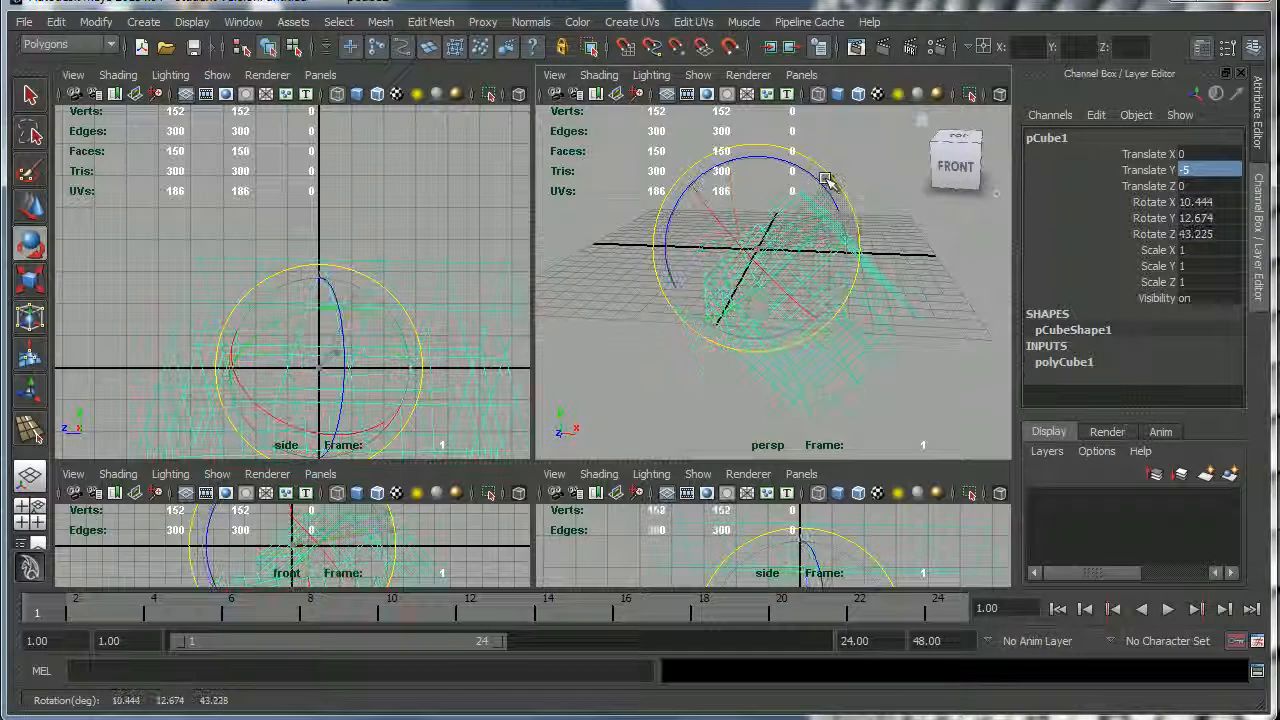
pyautogui.moveTo(824, 180); pyautogui.dragTo(760, 164)
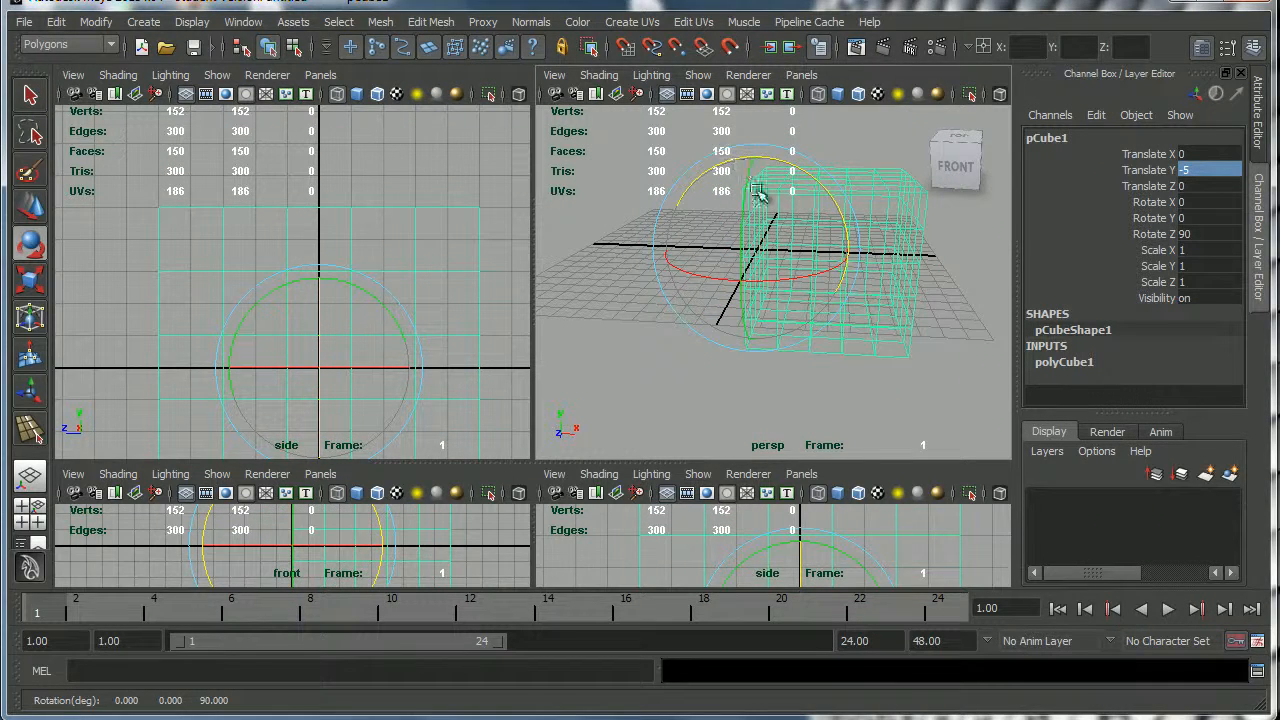
pyautogui.moveTo(760, 200); pyautogui.dragTo(768, 344)
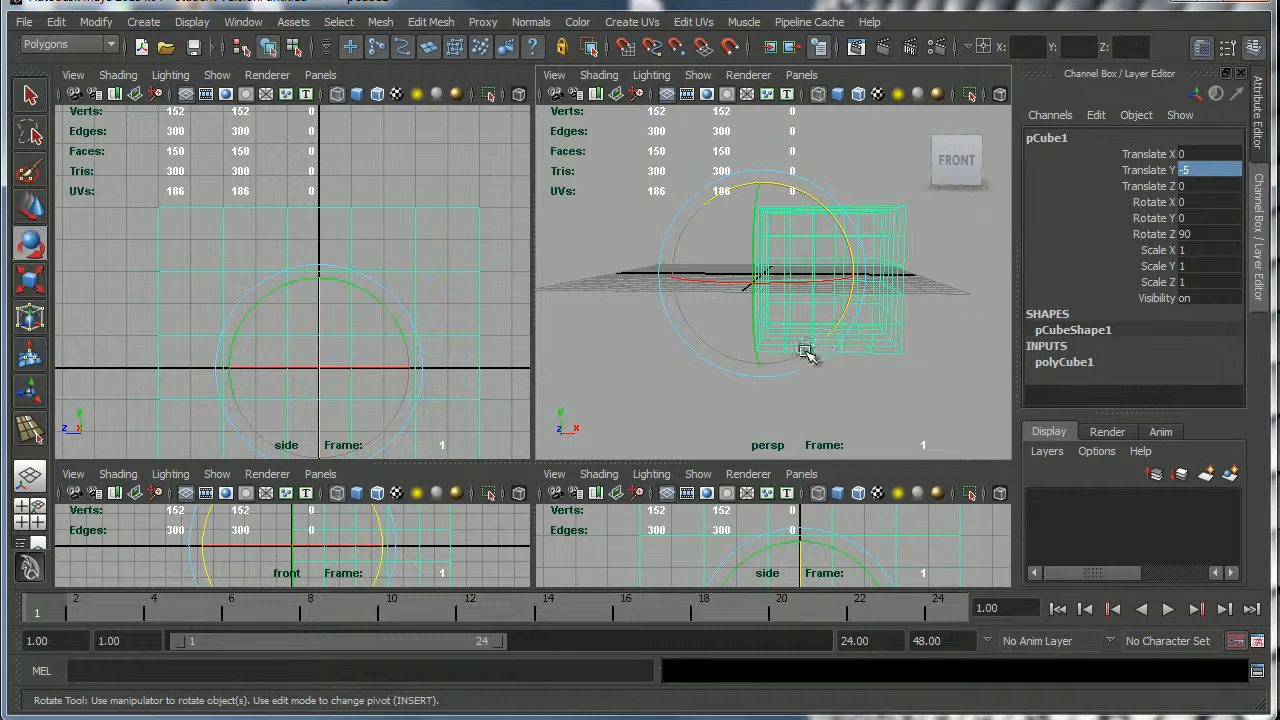
pyautogui.moveTo(810, 350); pyautogui.dragTo(790, 356)
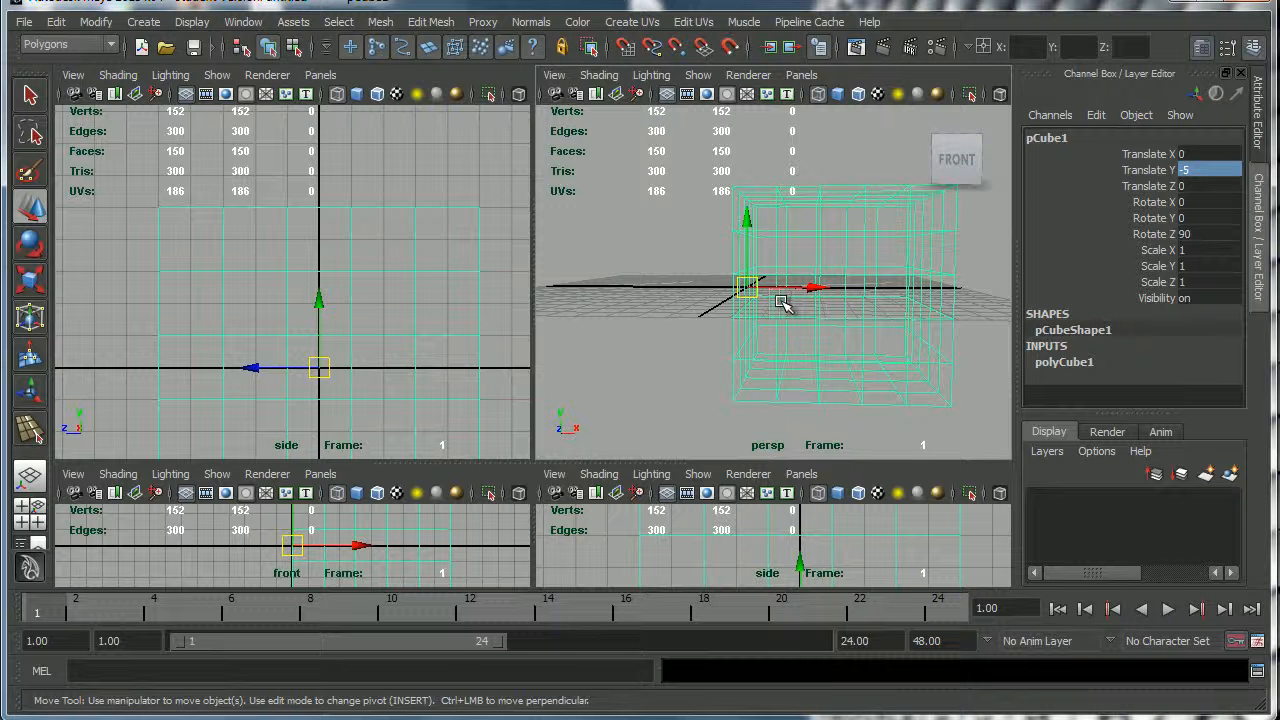
pyautogui.moveTo(716, 232)
pyautogui.write('0')
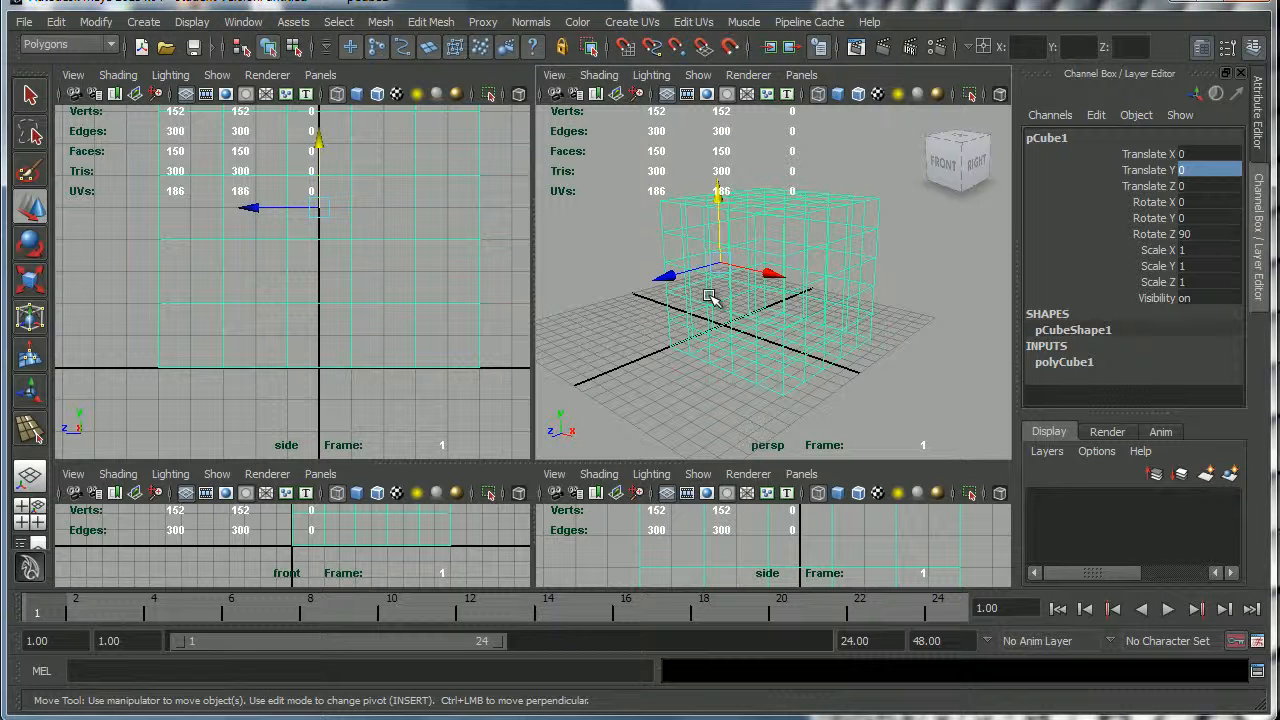
# Orbit around the rotated cube raised back to Y 0, ending at a three-quarter angle.
pyautogui.moveTo(710, 296); pyautogui.dragTo(798, 340)
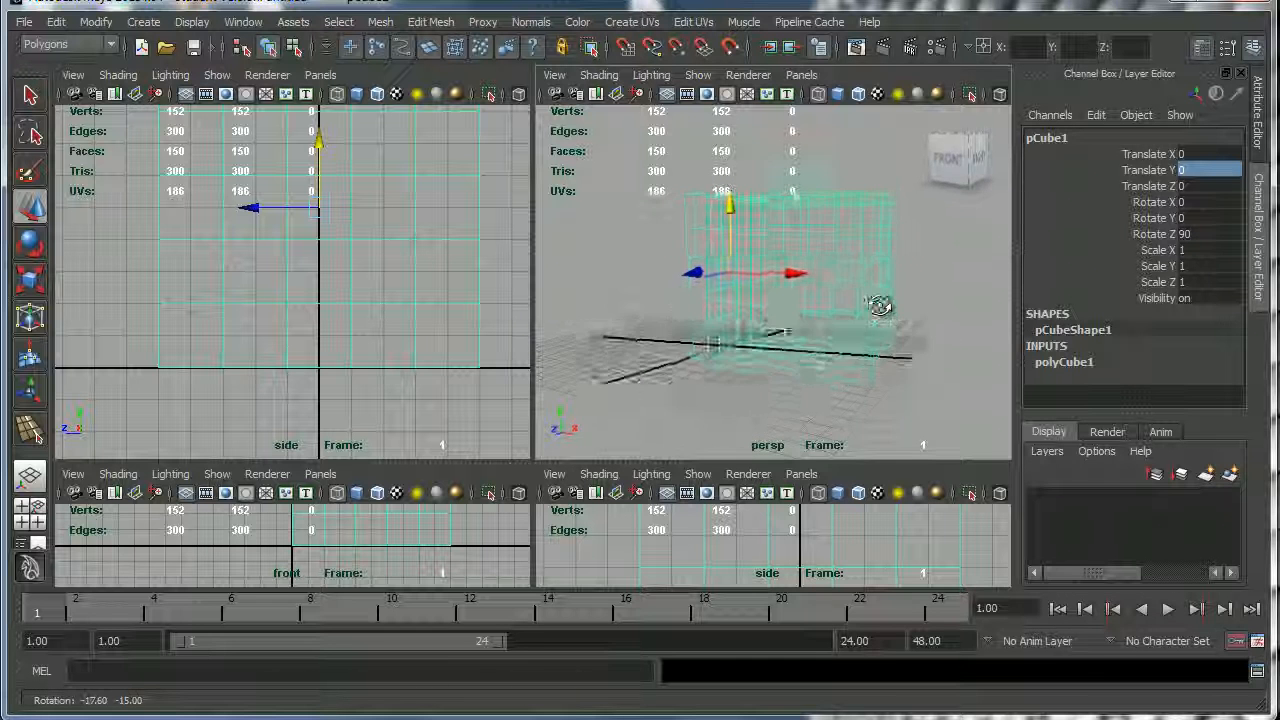
pyautogui.moveTo(880, 304); pyautogui.dragTo(936, 324)
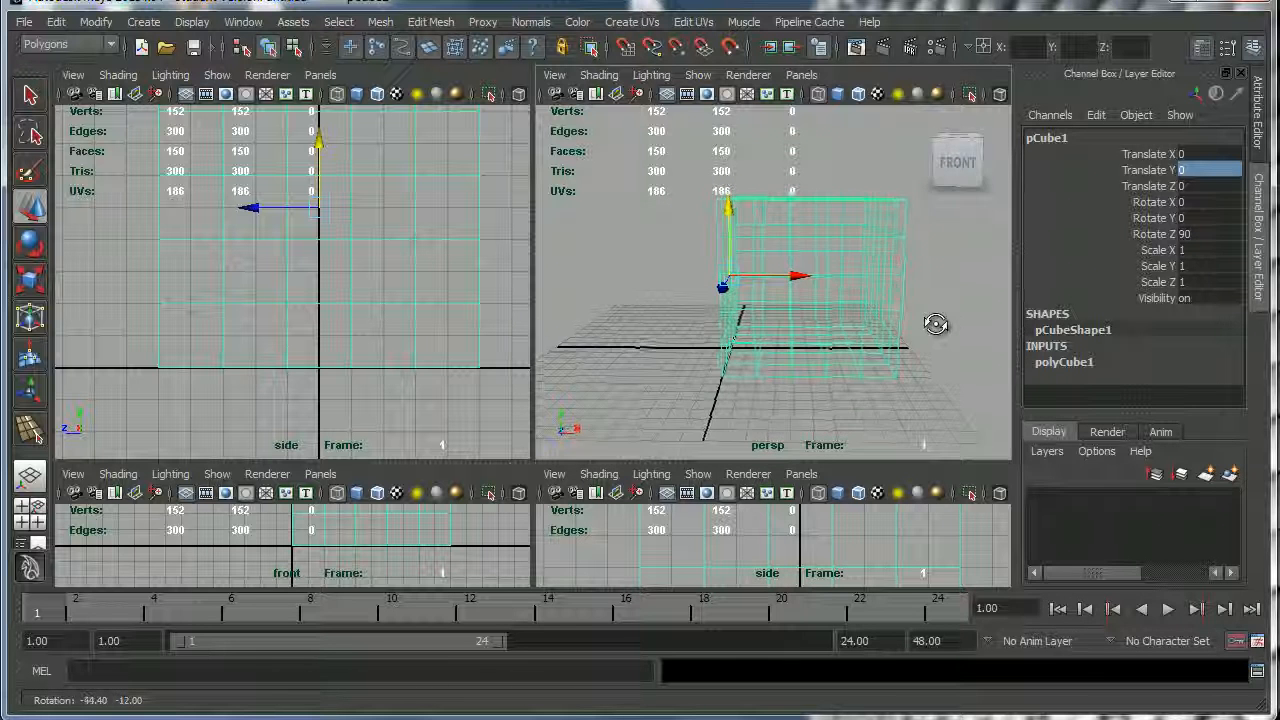
pyautogui.moveTo(936, 324); pyautogui.dragTo(890, 344)
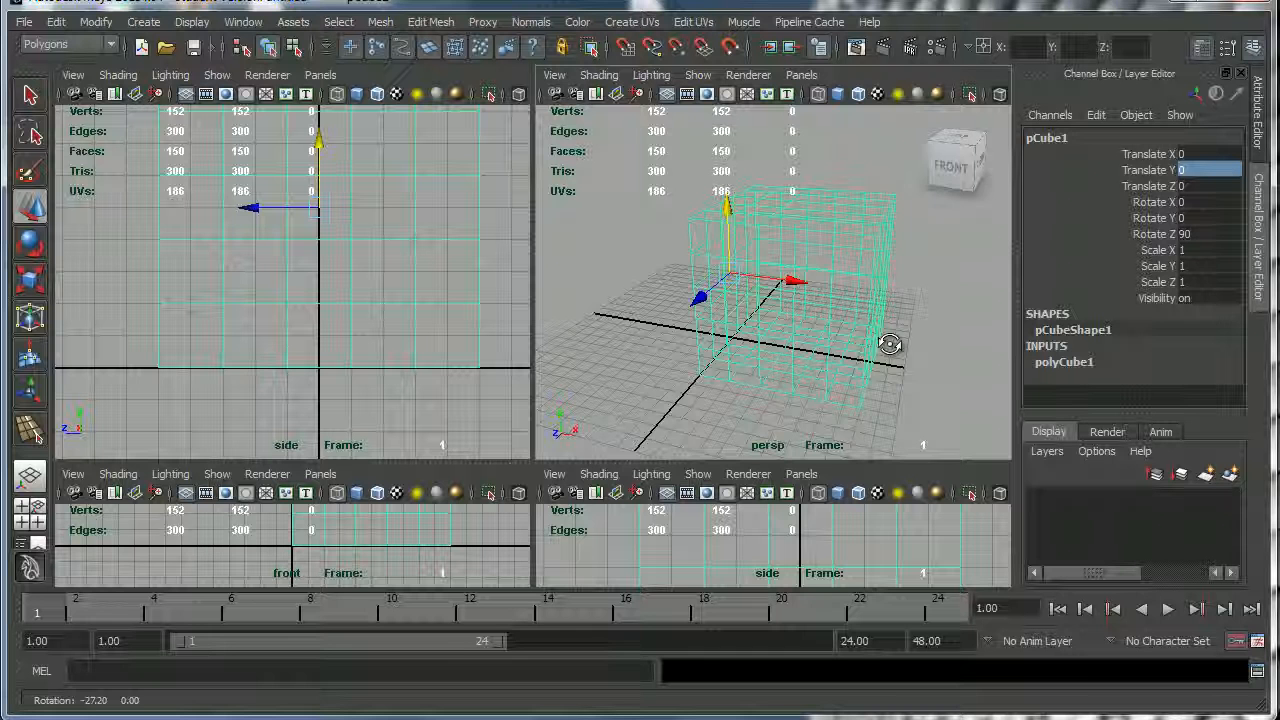